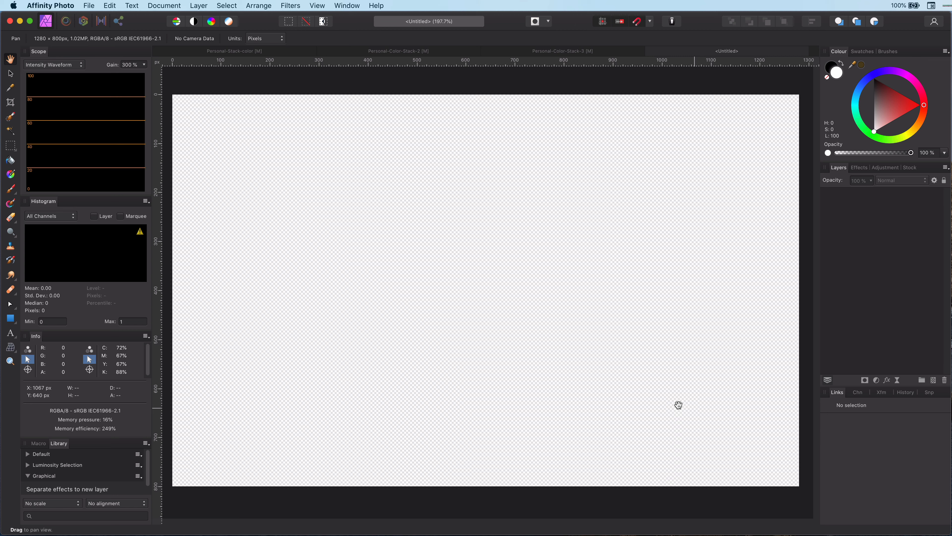
mouse_move(10, 319)
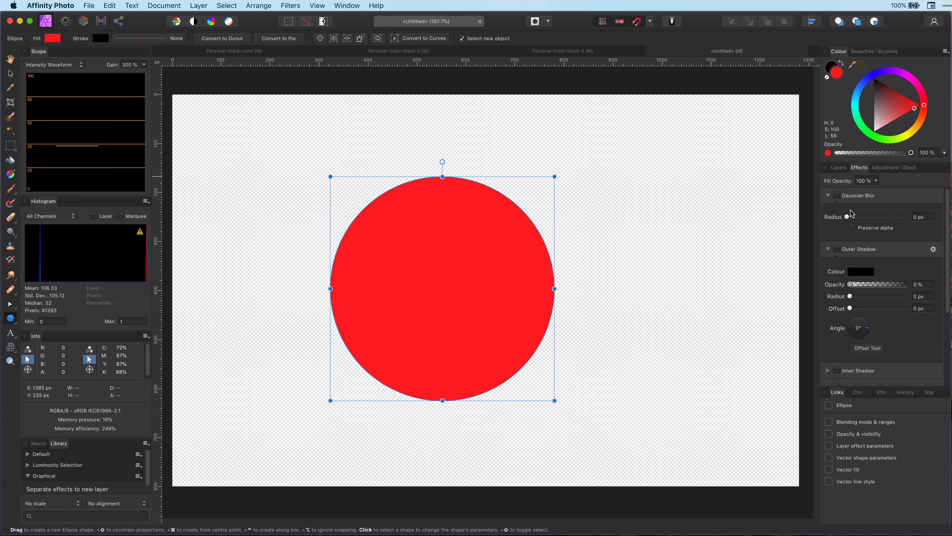
Enable Outer Shadow (50%, 8.9 px, 33 px) and a black Outline on the red circle.
left_click(838, 249)
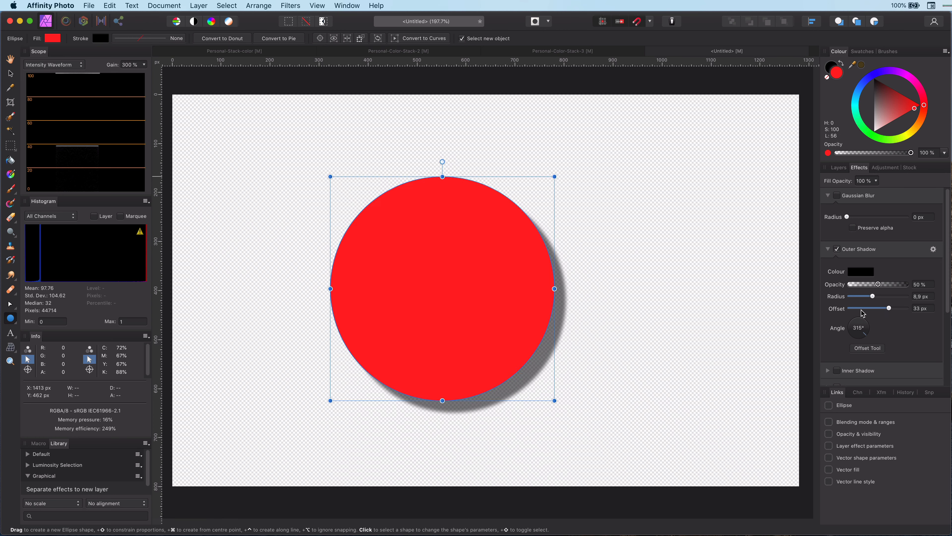
scroll("down", 3)
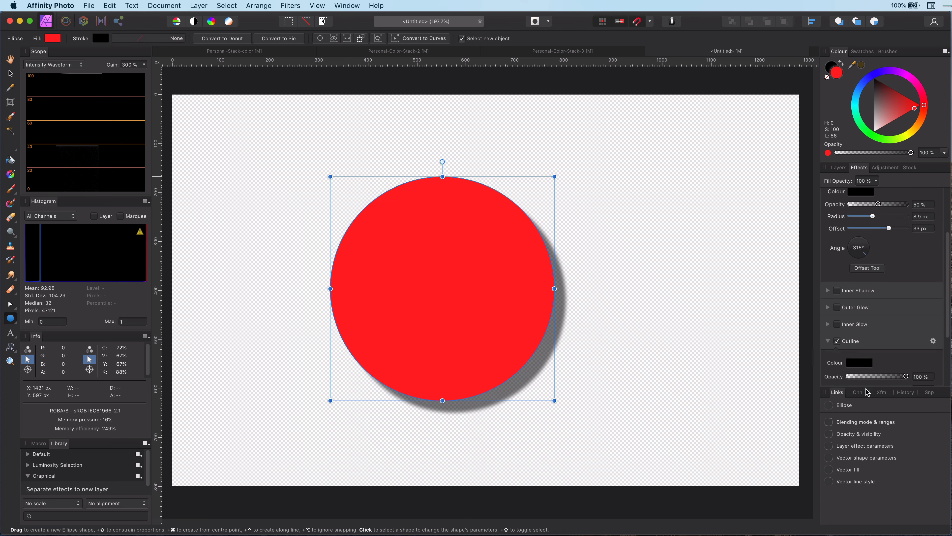
left_click(839, 167)
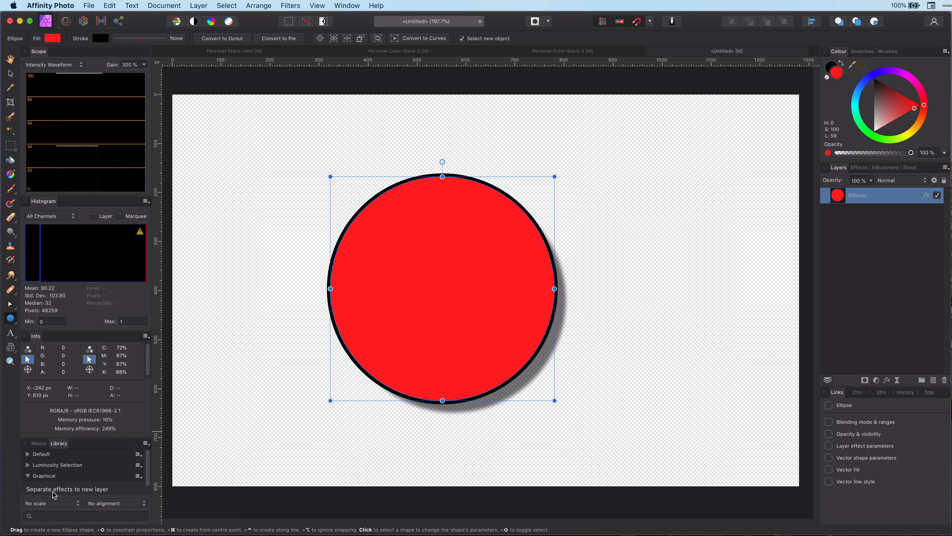
mouse_move(70, 493)
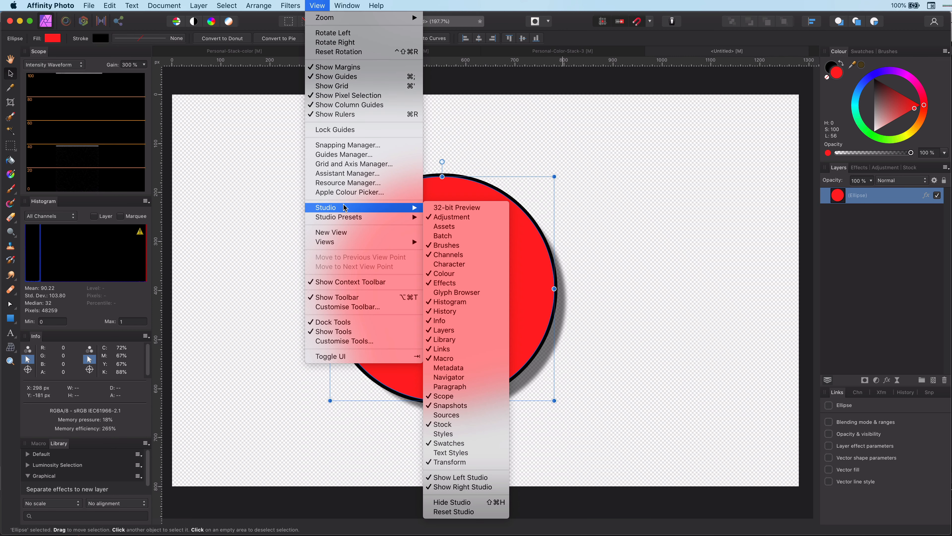
mouse_move(444, 339)
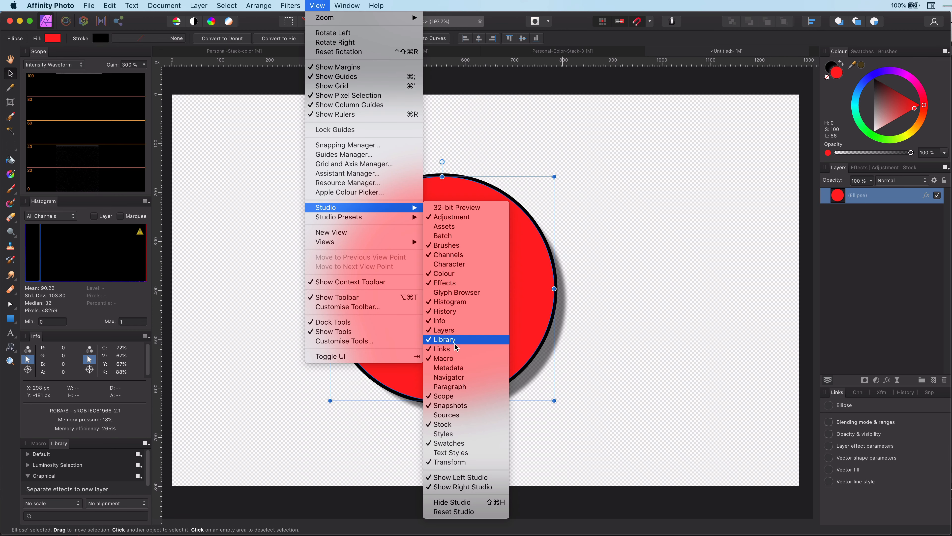
mouse_move(443, 357)
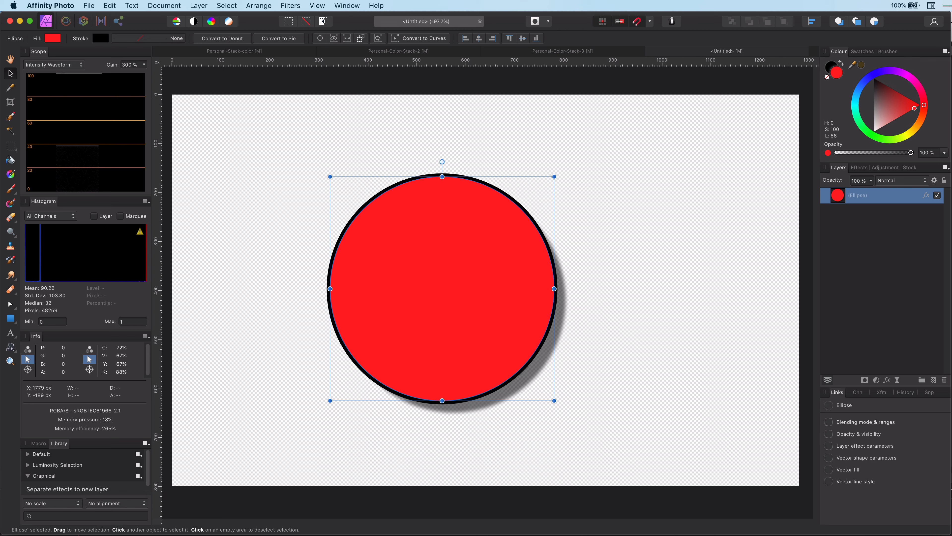
left_click(10, 318)
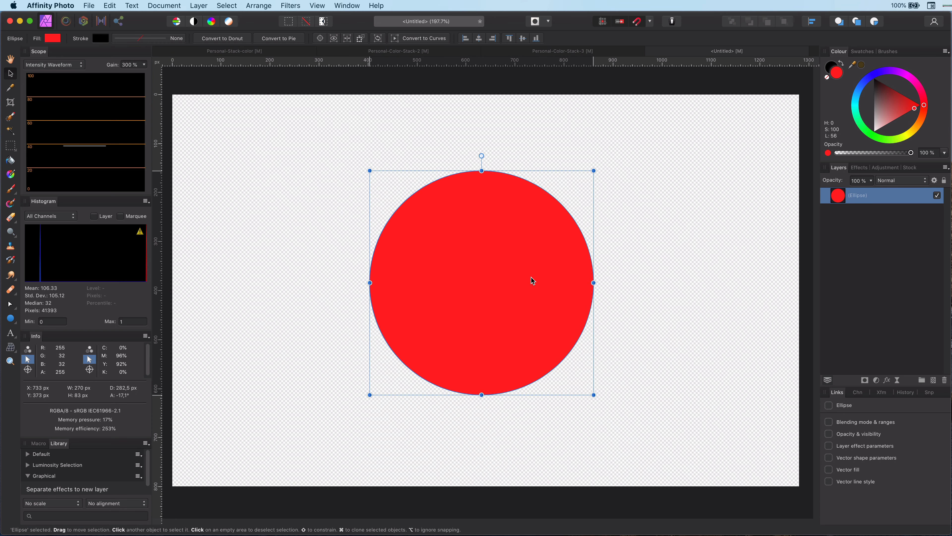
mouse_move(44, 429)
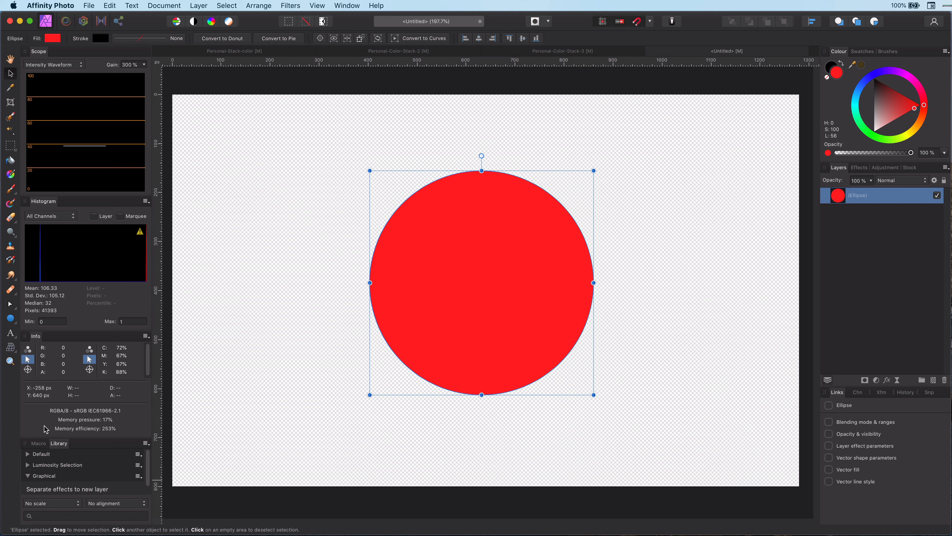
Show the Macro panel ready to record the effect-separating steps.
left_click(38, 444)
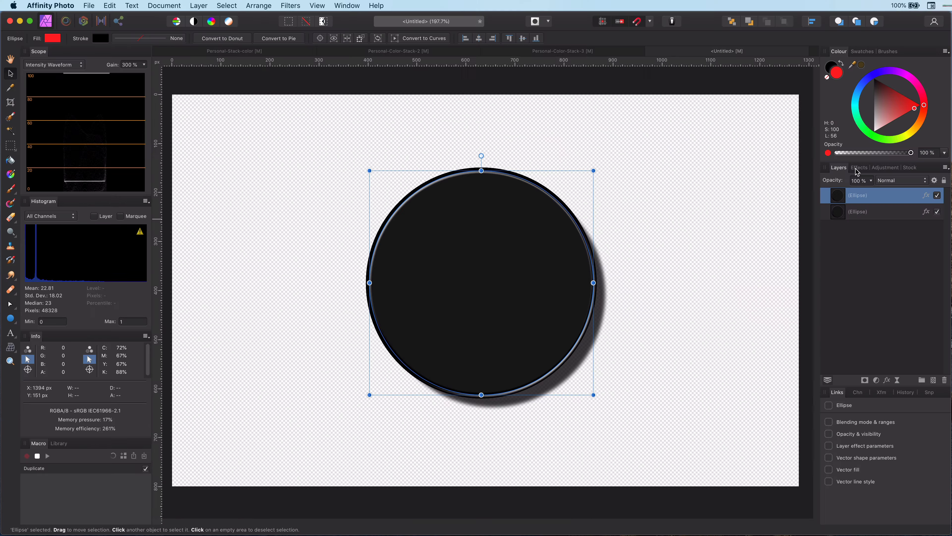
Set the duplicated circle's Fill Opacity to 0% in Layer Effects as a macro step.
left_click(861, 168)
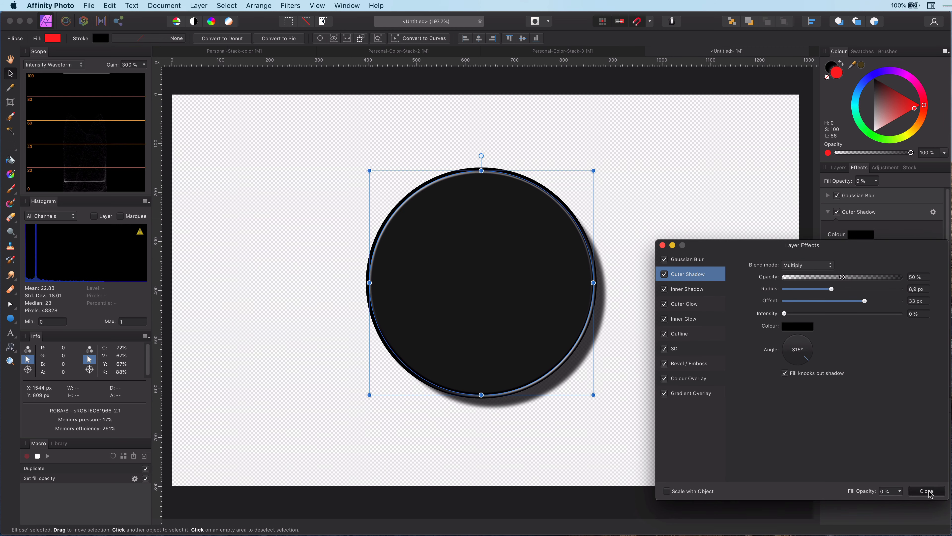
left_click(927, 490)
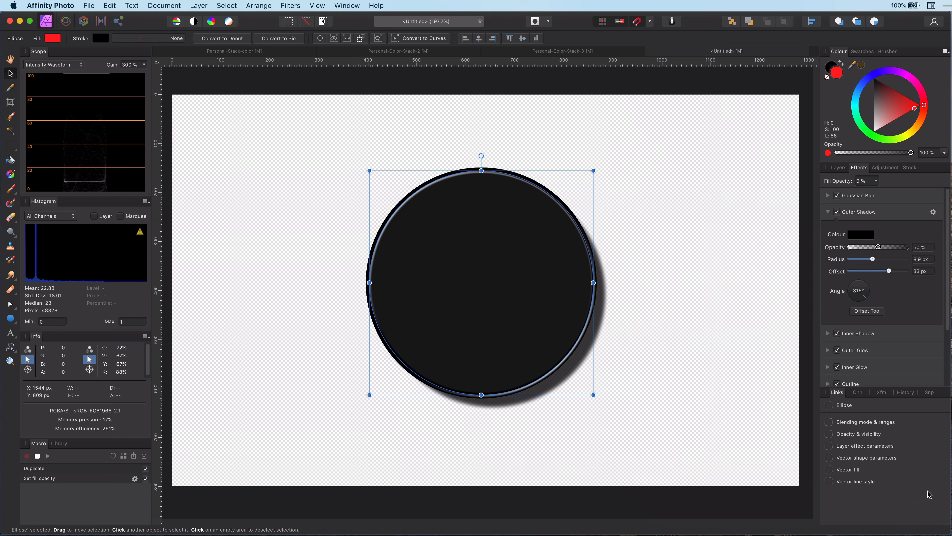
mouse_move(843, 174)
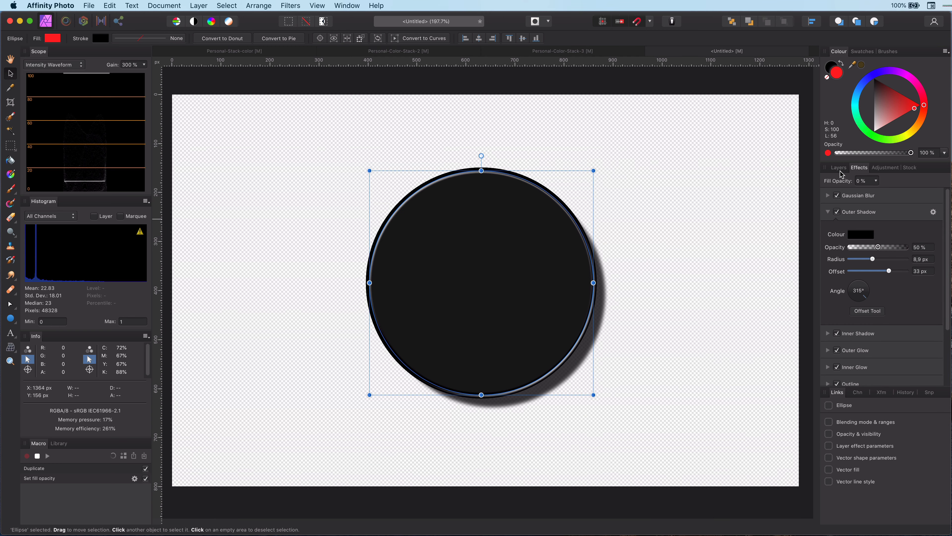
left_click(838, 167)
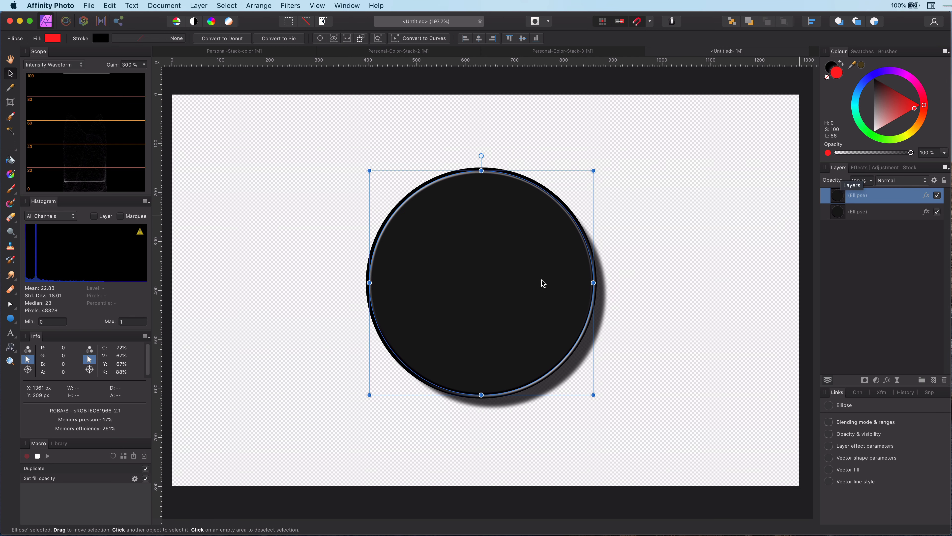
Rasterise the circle copy with Preserve layer FX unticked, baking the effects into pixels.
right_click(542, 282)
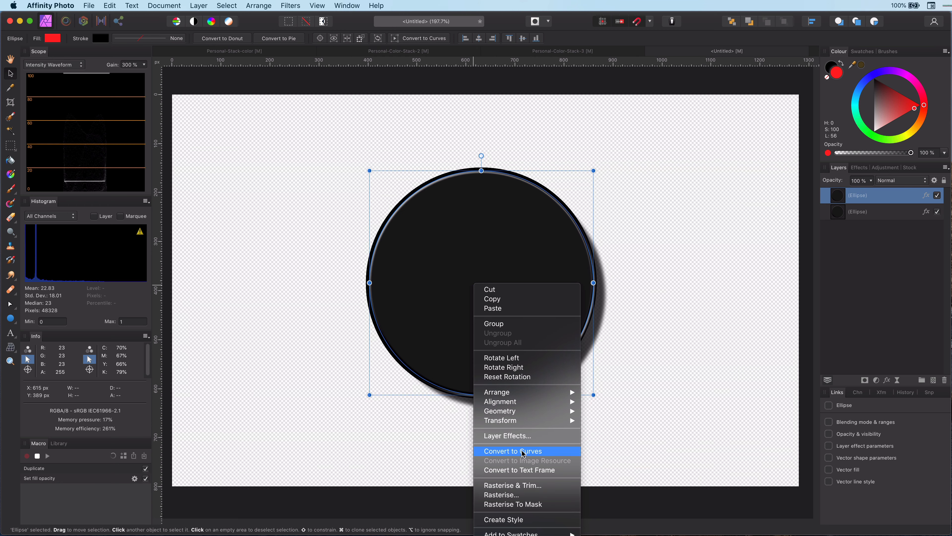
left_click(501, 494)
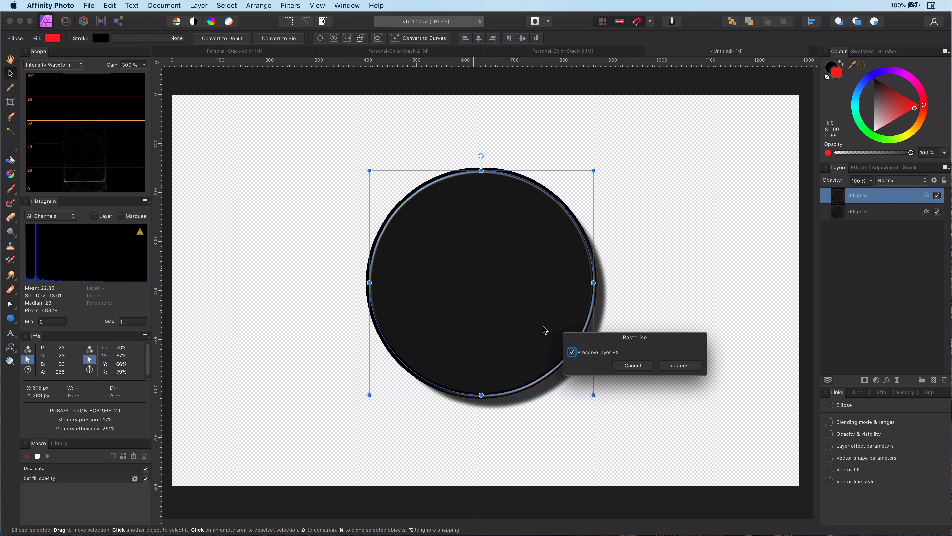
left_click(572, 352)
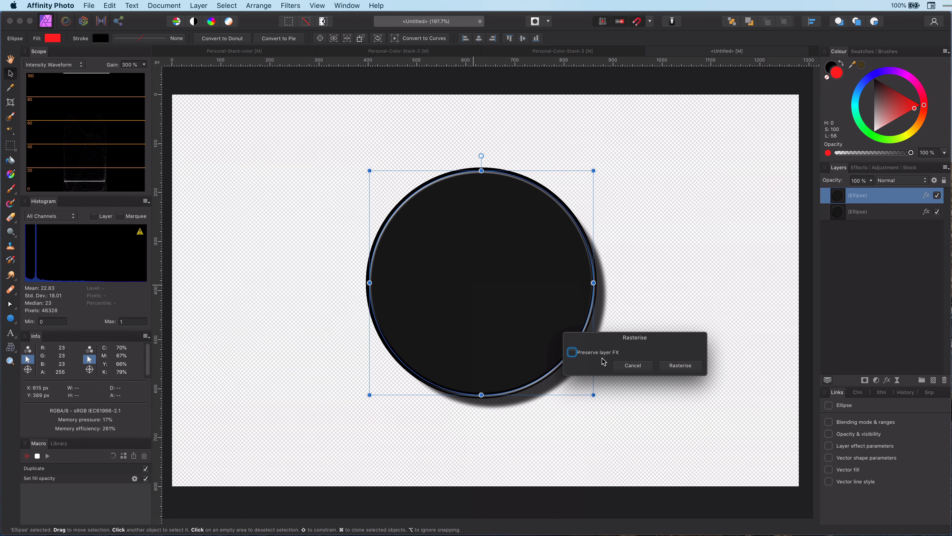
left_click(679, 365)
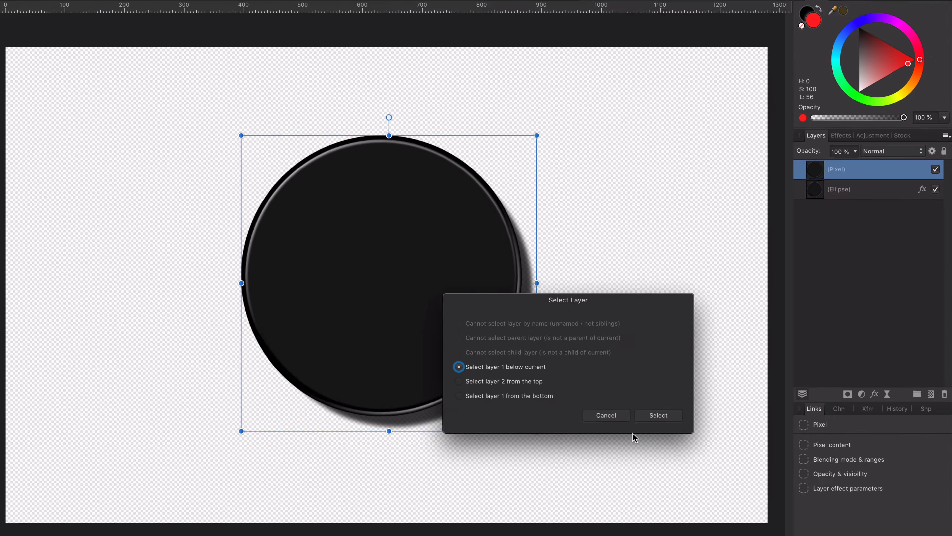
Select the layer below and disable its remaining effects in Layer Effects.
left_click(657, 415)
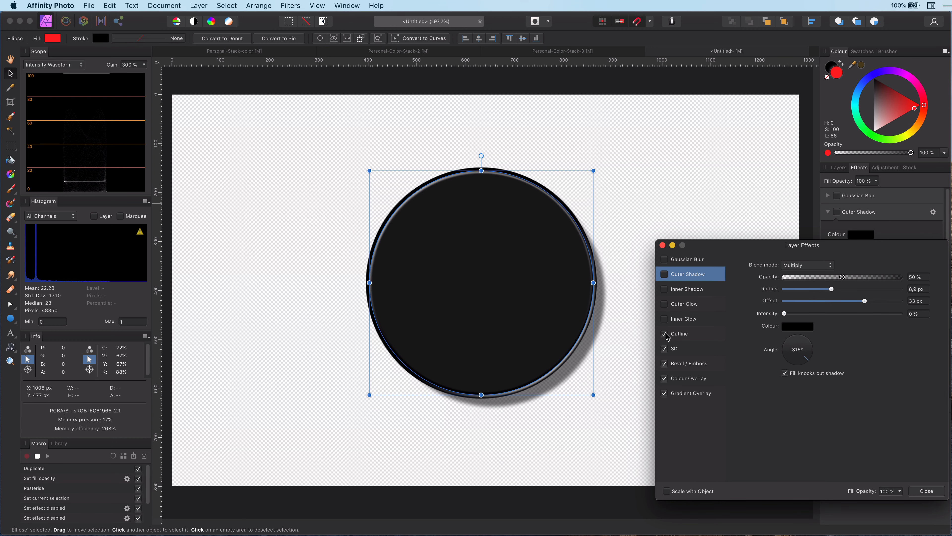
left_click(665, 333)
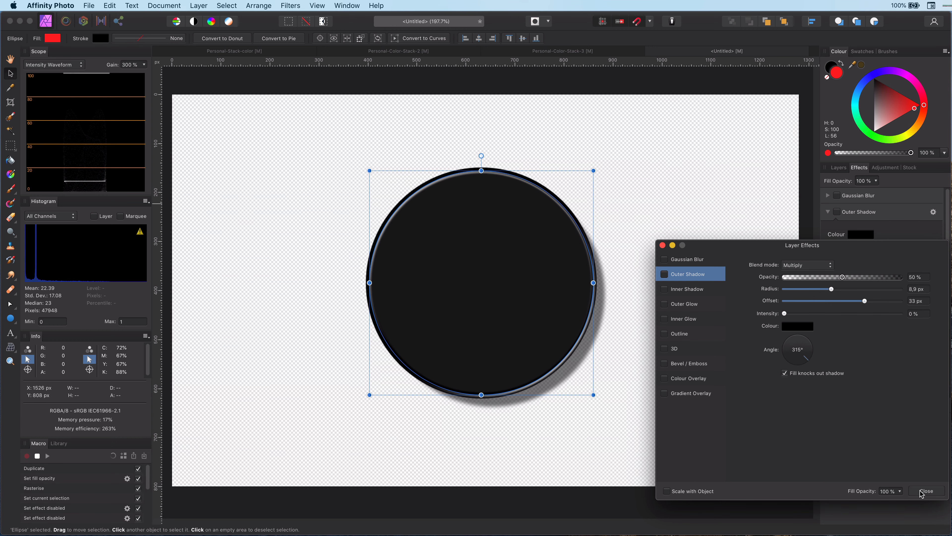
left_click(926, 490)
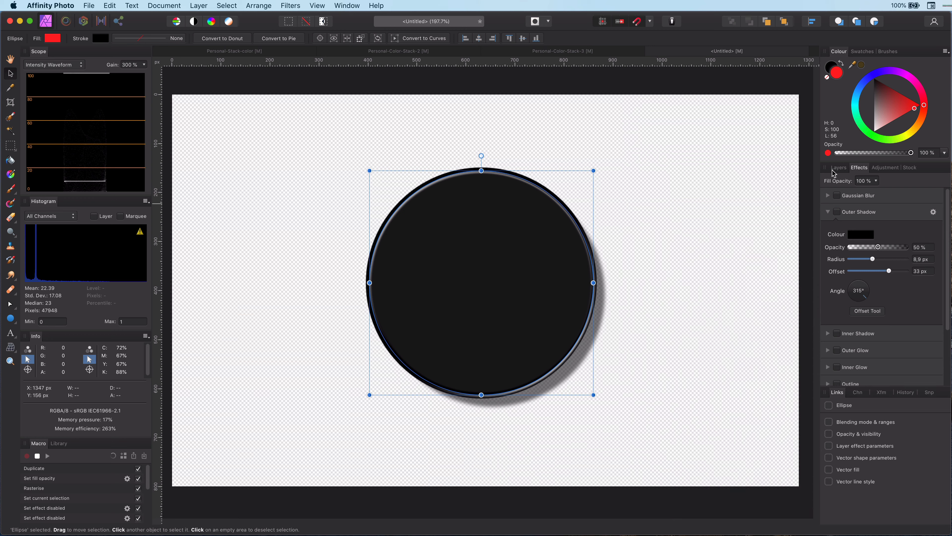
Select the new Pixel layer and begin renaming it.
left_click(838, 168)
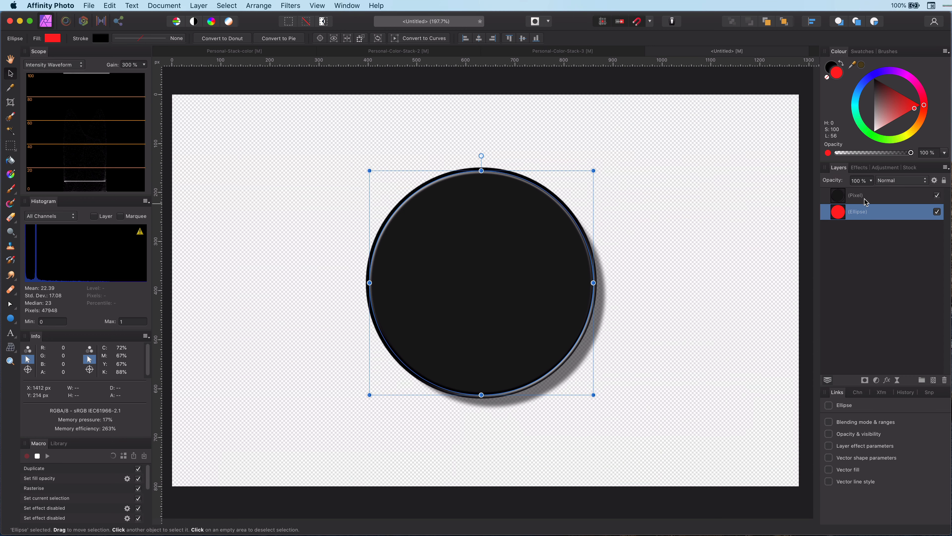
left_click(856, 195)
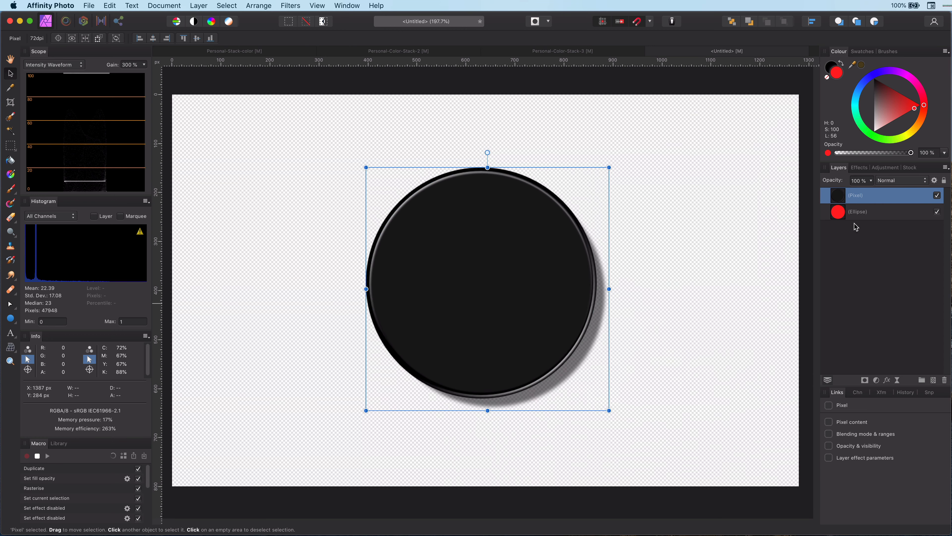
double_click(857, 195)
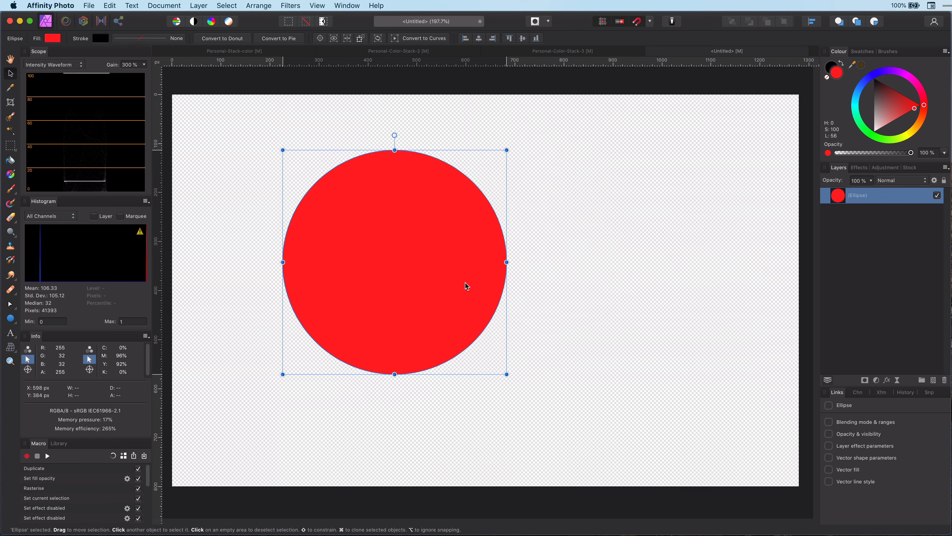
Delete the circle and give the EFFEX text an offset outer shadow, then deselect it.
key("delete")
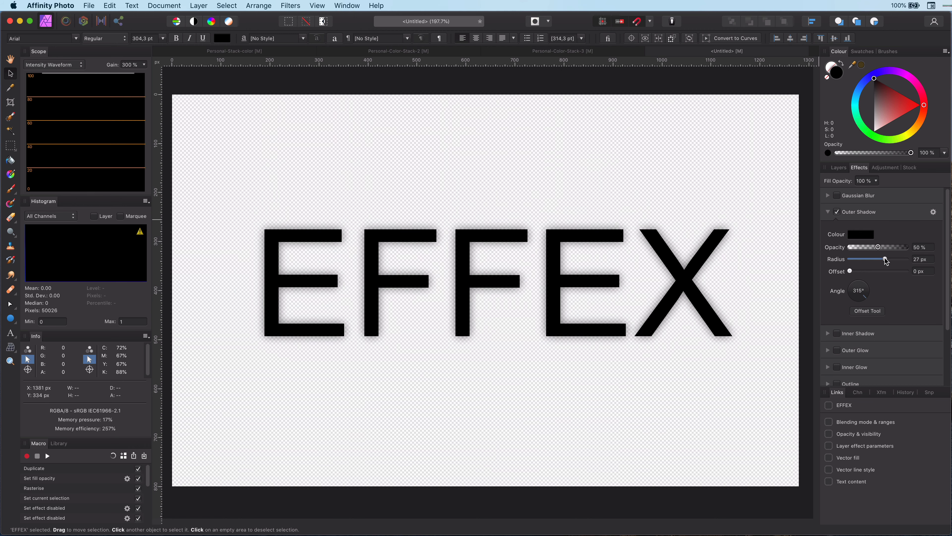
left_click(837, 275)
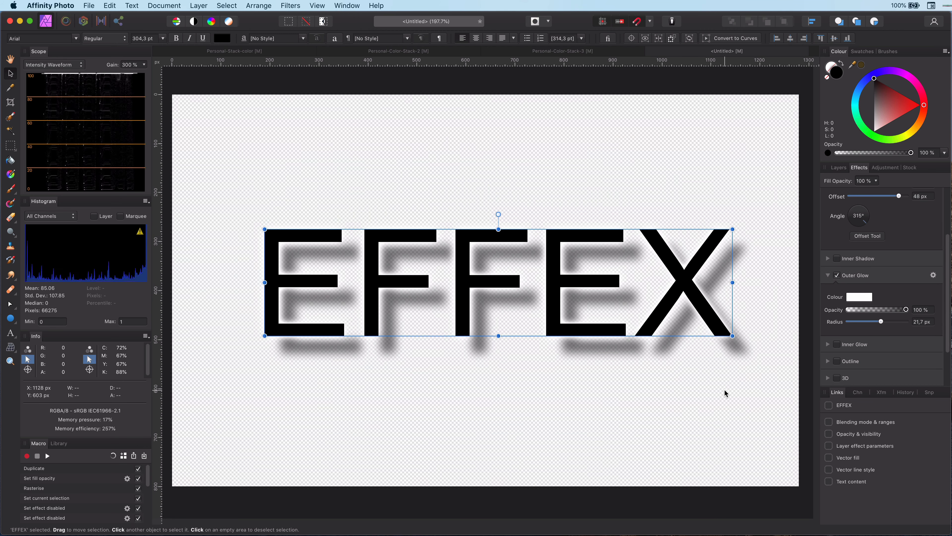
left_click(277, 422)
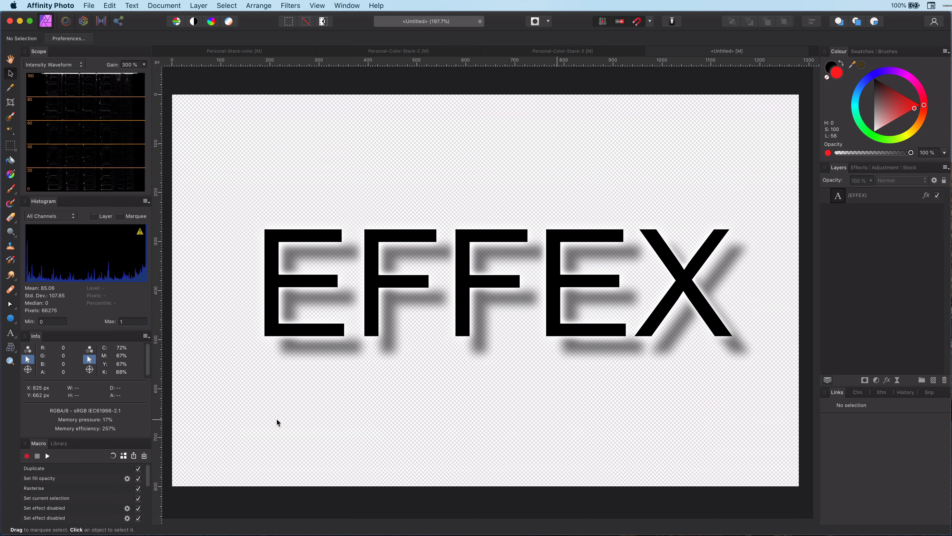
mouse_move(46, 457)
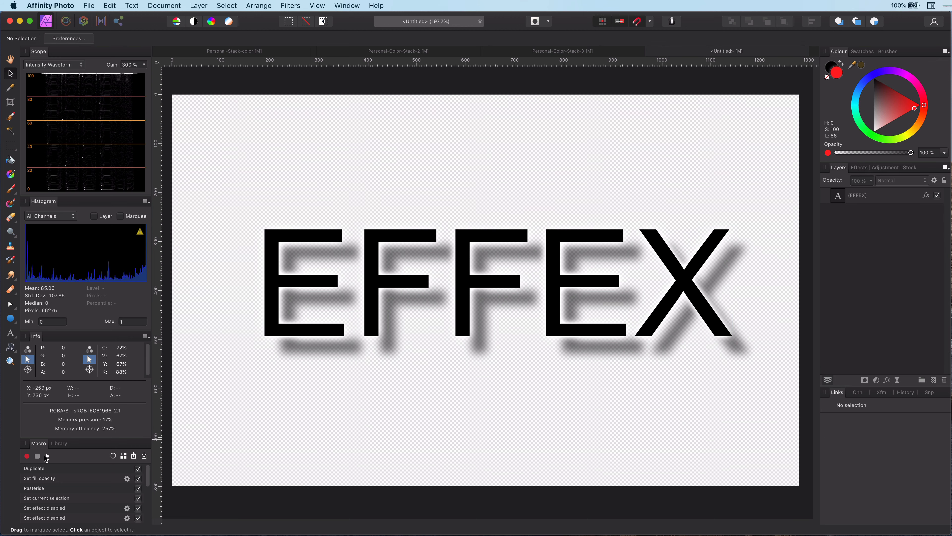
Play the recorded macro on the EFFEX text to split its effects onto a pixel layer.
left_click(858, 195)
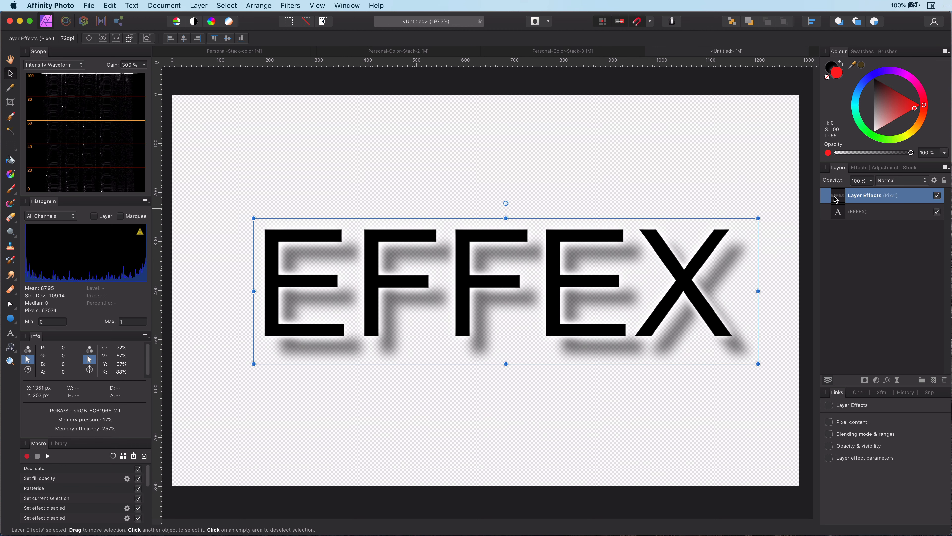
mouse_move(639, 352)
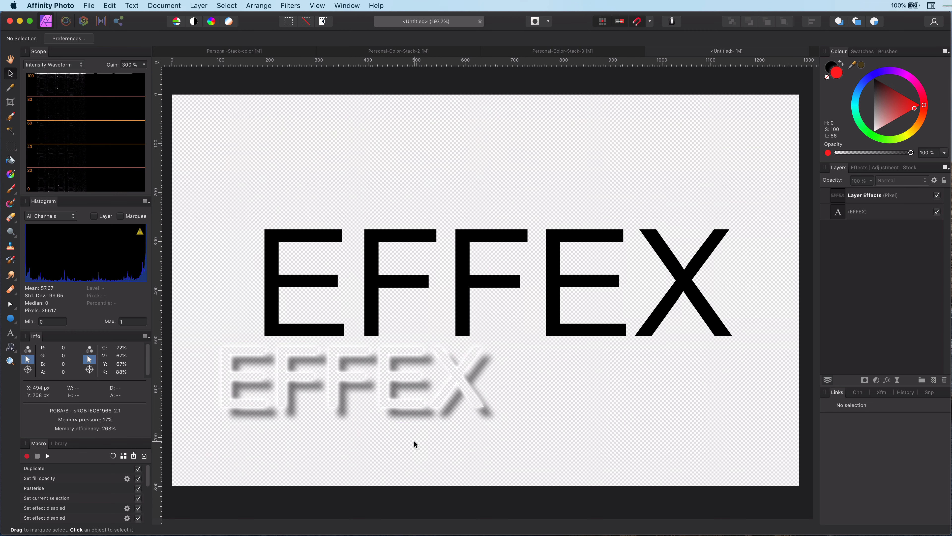
mouse_move(124, 455)
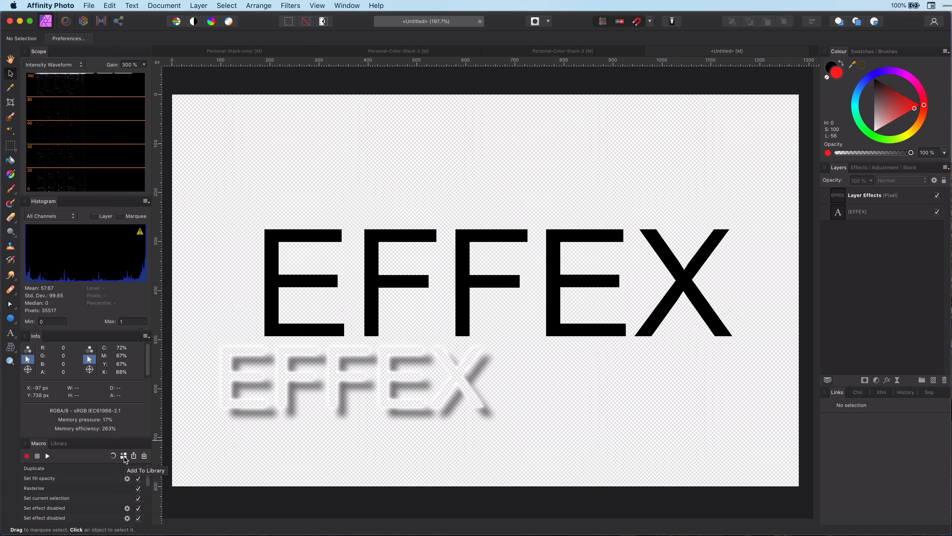
left_click(124, 455)
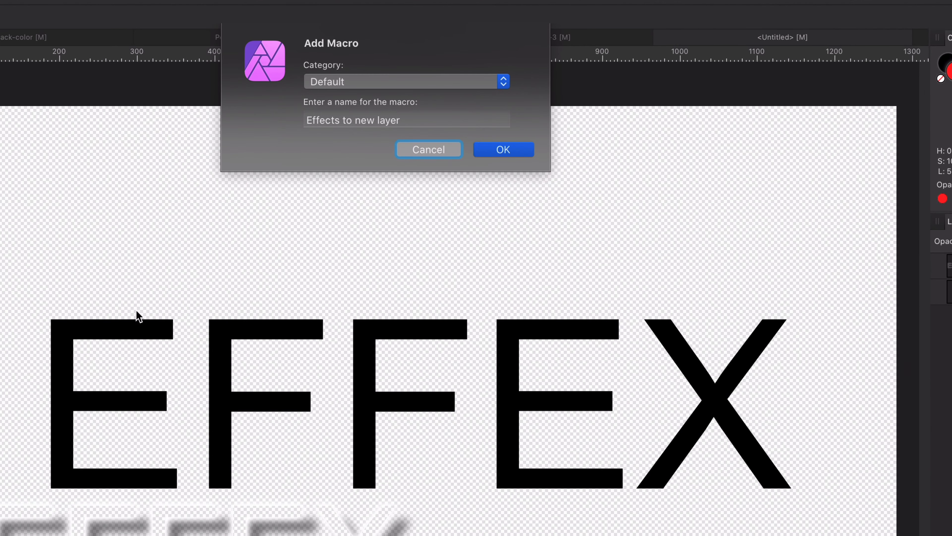
left_click(407, 119)
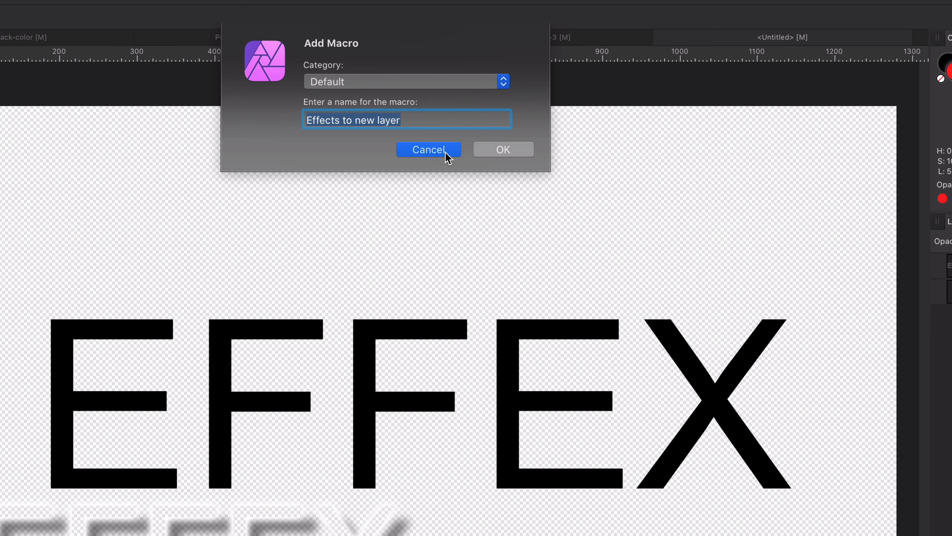
left_click(428, 149)
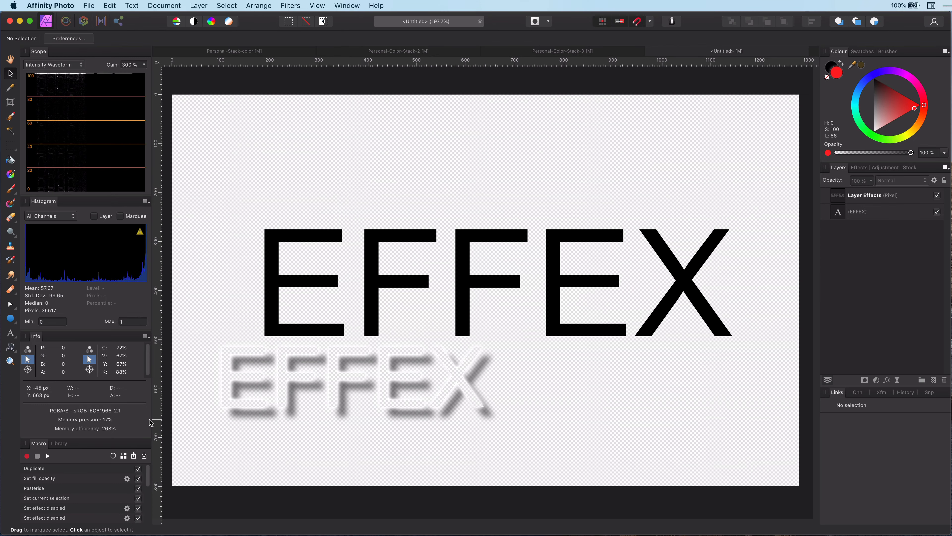
Show the macro Library listing 'Separate effects to new layer' and select the Layer Effects layer.
left_click(58, 443)
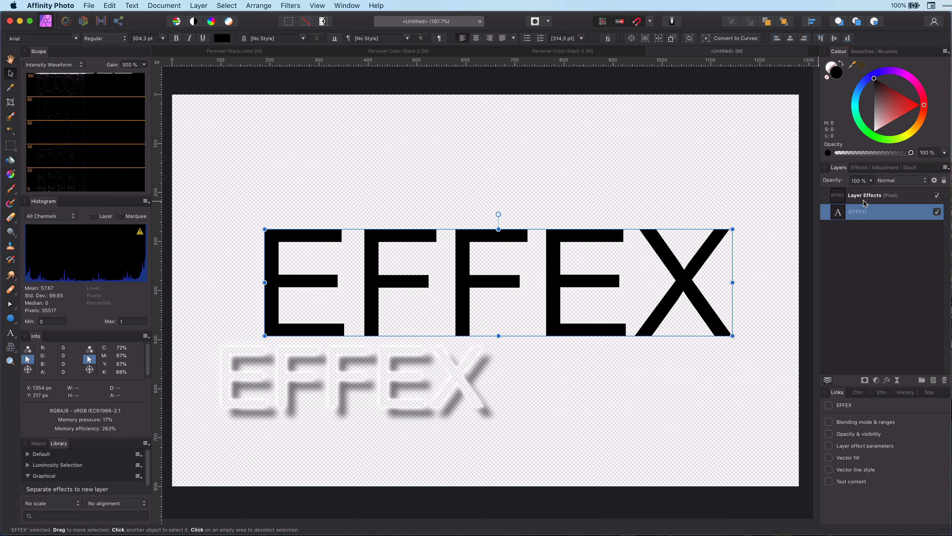
left_click(865, 194)
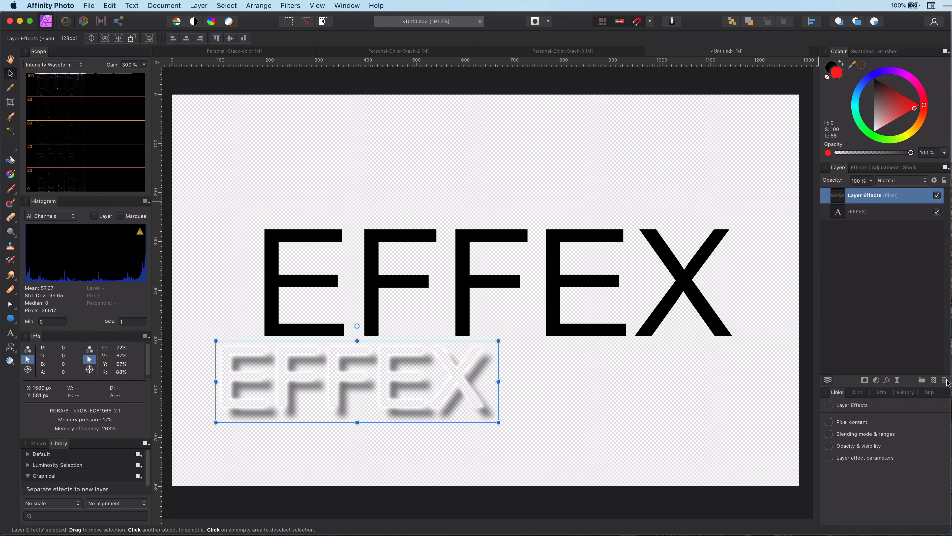